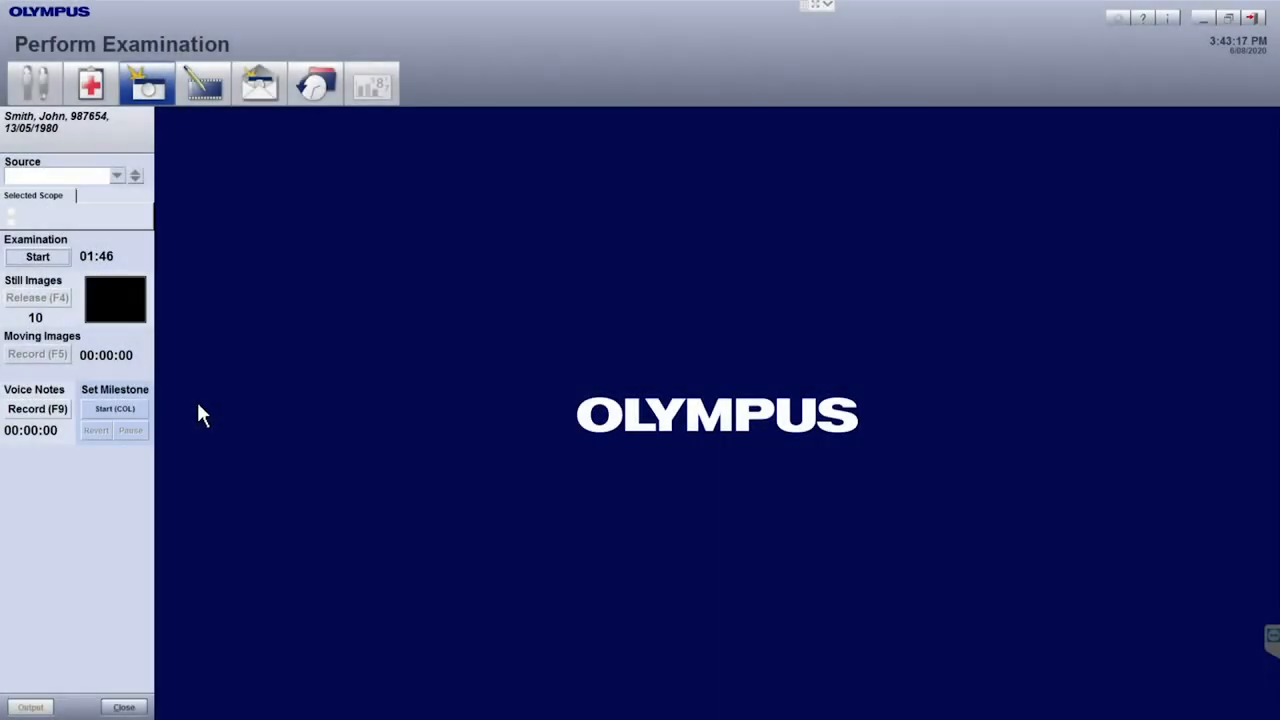
{"action": "mouse_move", "coordinate": [210, 388]}
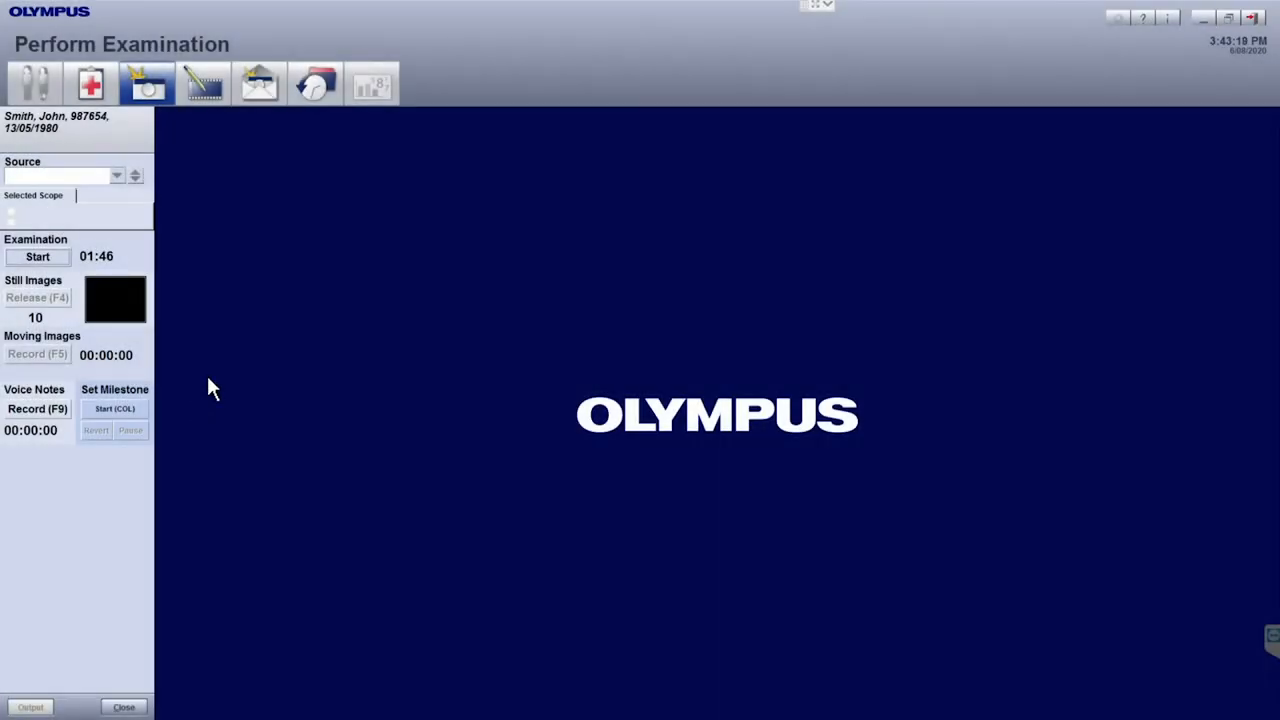
{"action": "mouse_move", "coordinate": [180, 450]}
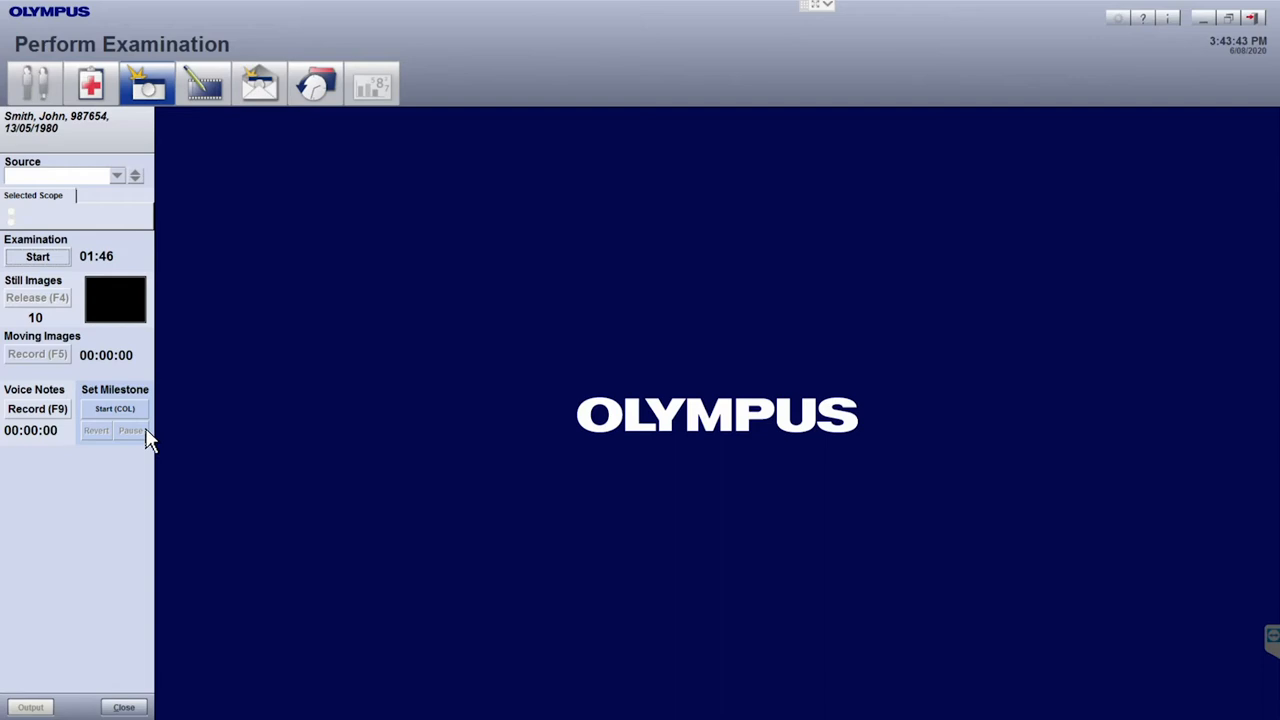
{"action": "mouse_move", "coordinate": [140, 436]}
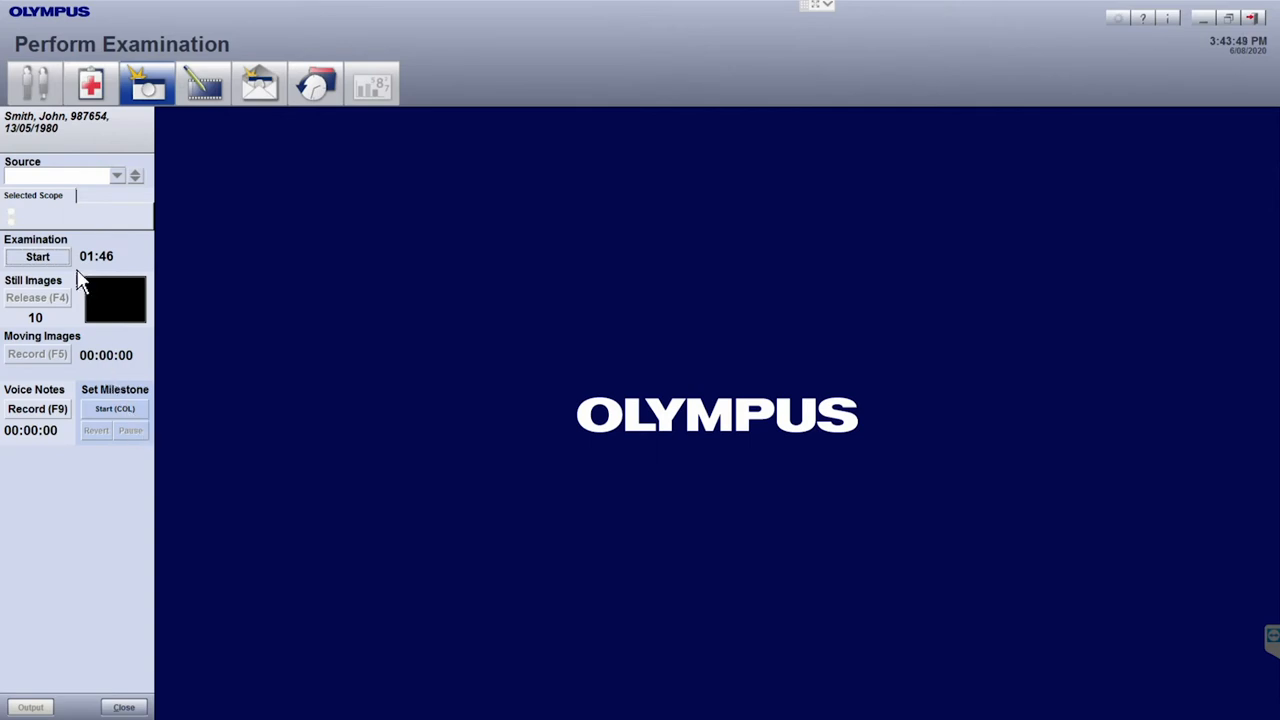
{"action": "mouse_move", "coordinate": [150, 440]}
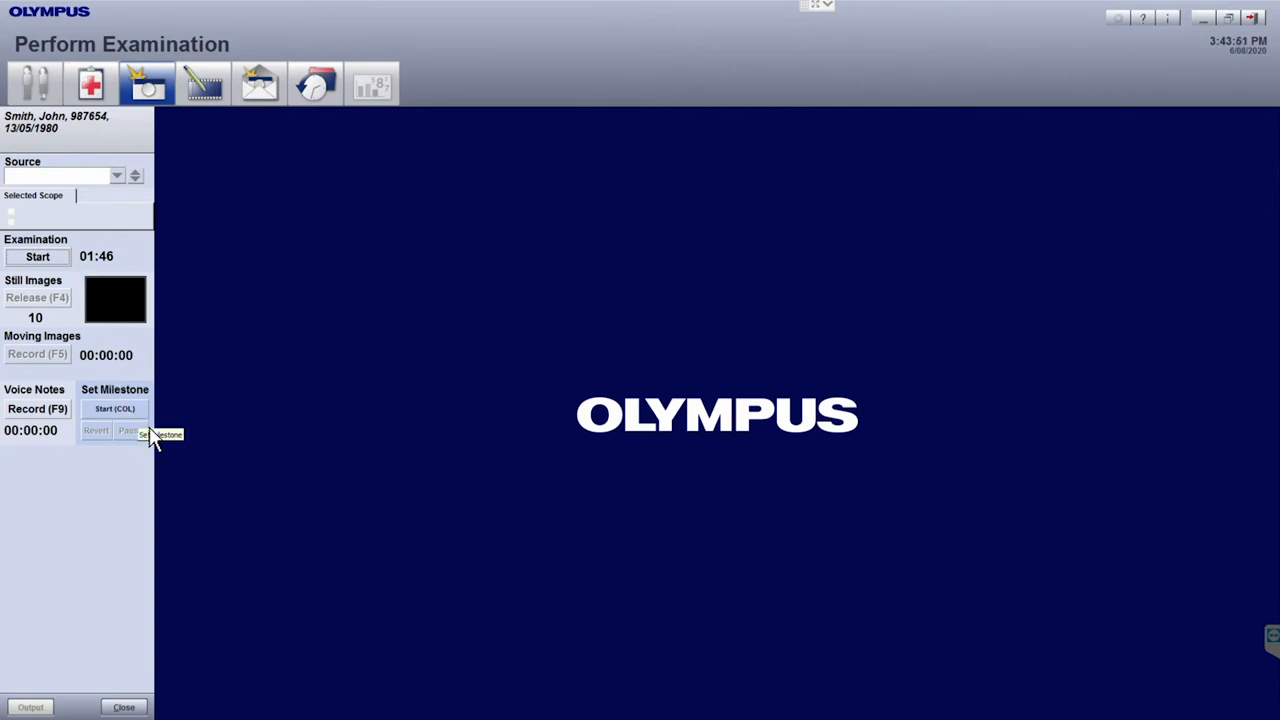
{"action": "mouse_move", "coordinate": [150, 436]}
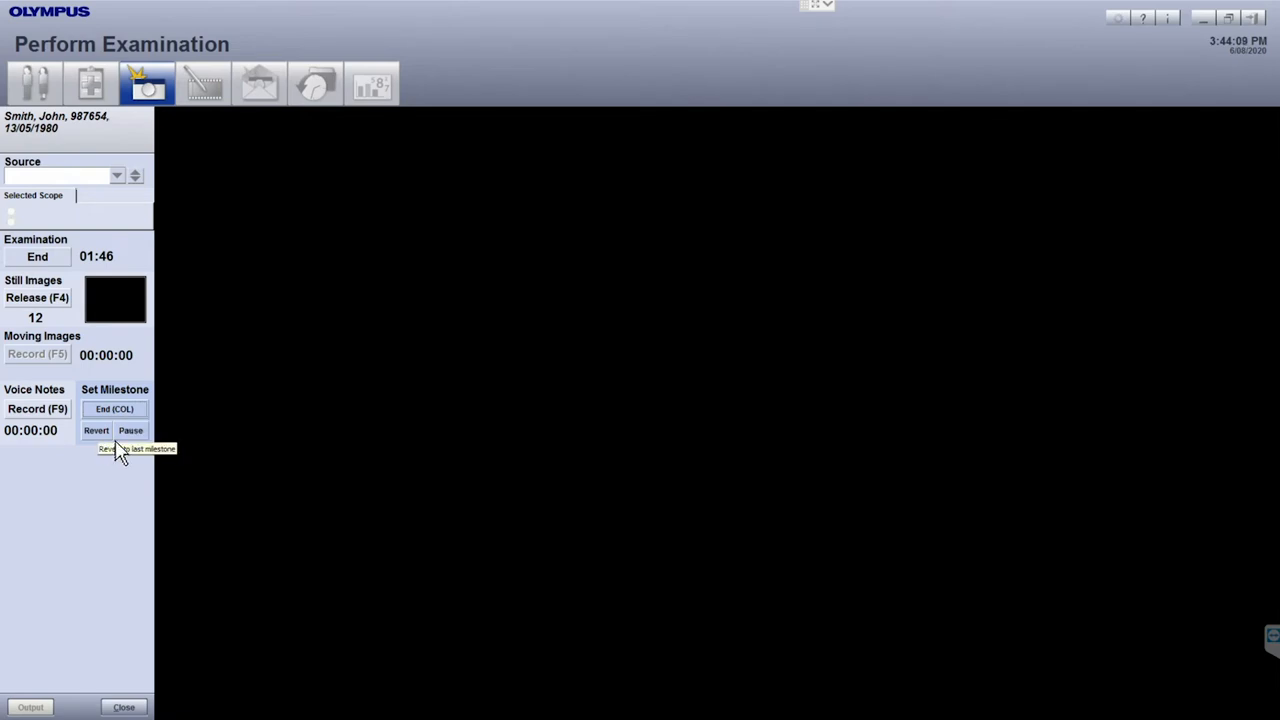
- Capture another still image with Release (F4), raising the count to 13
{"action": "left_click", "coordinate": [114, 408]}
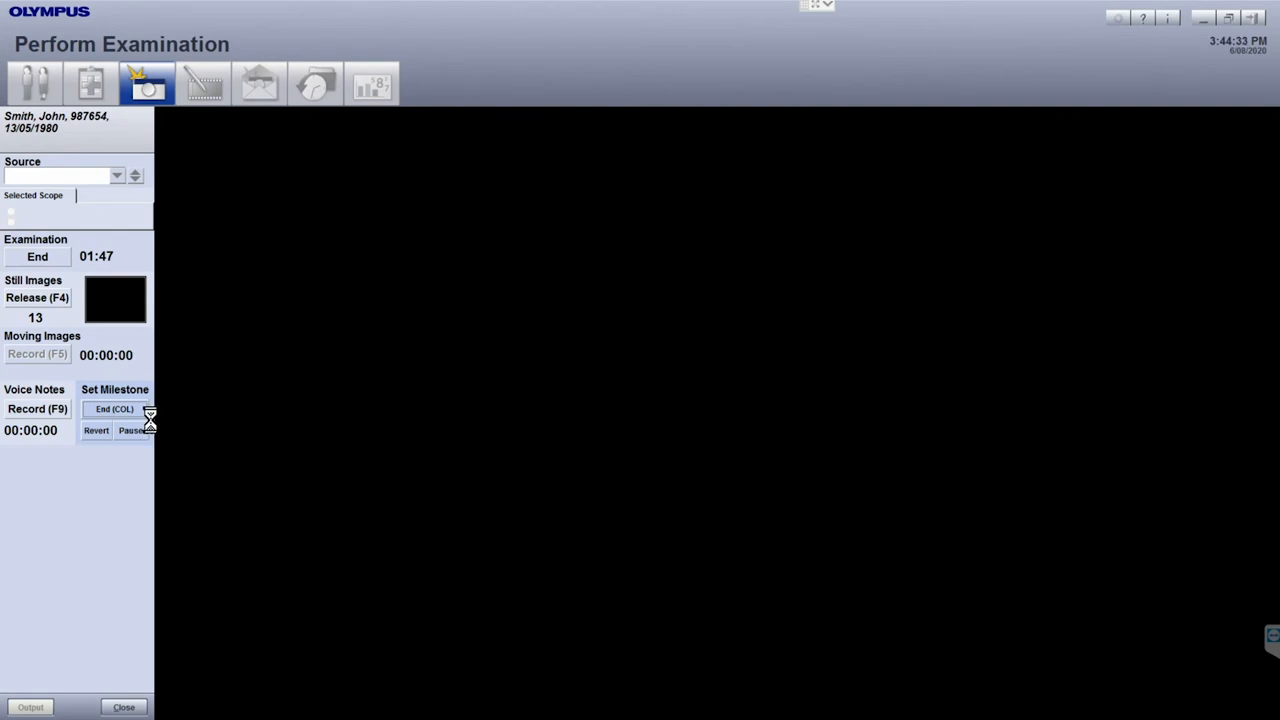
- Record the End (COL) milestone to timestamp the end of the examination
{"action": "left_click", "coordinate": [114, 408]}
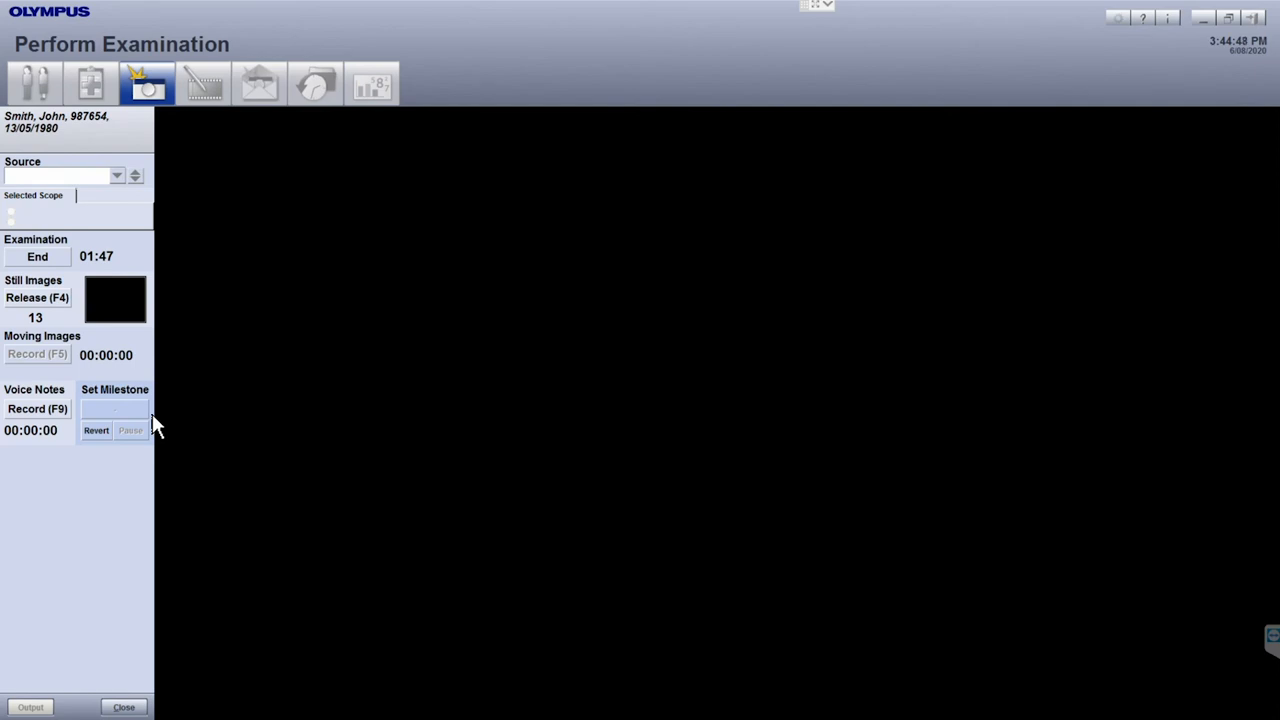